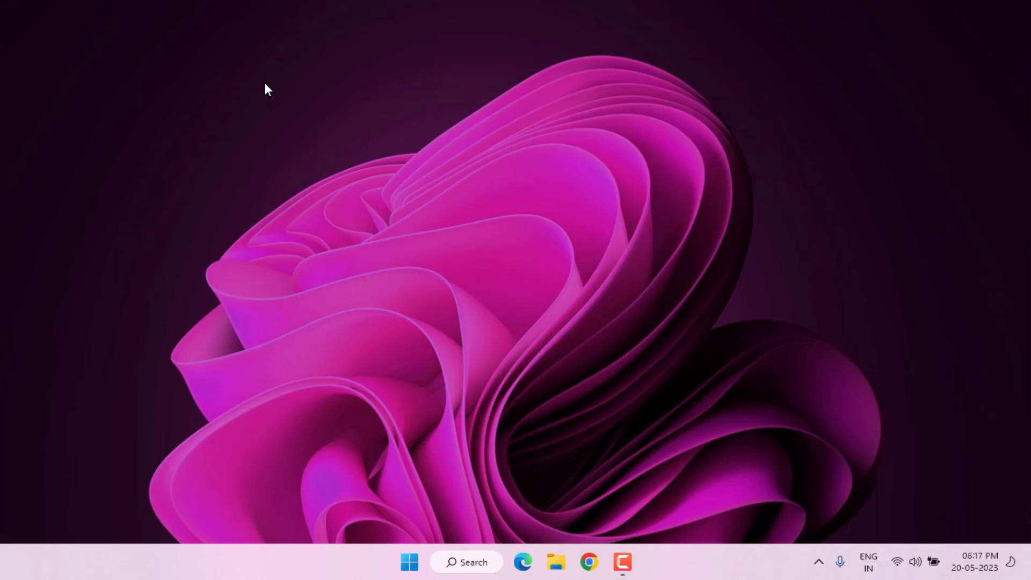
# Bring up the Start button's Quick Link menu of system tools
pyautogui.rightClick(409, 562)
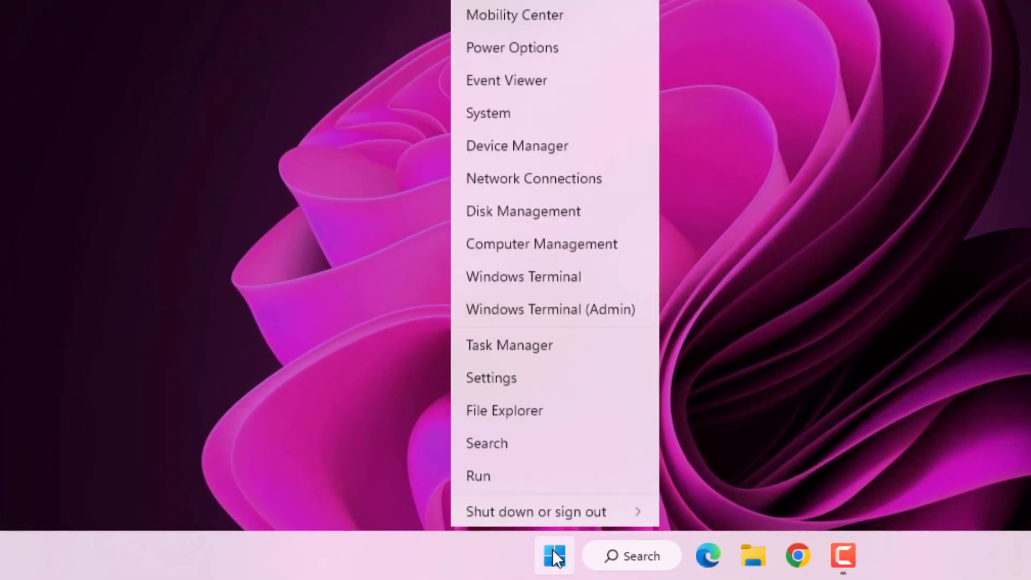
# Restart the Windows Explorer process from Task Manager, then close Task Manager
pyautogui.click(554, 556)
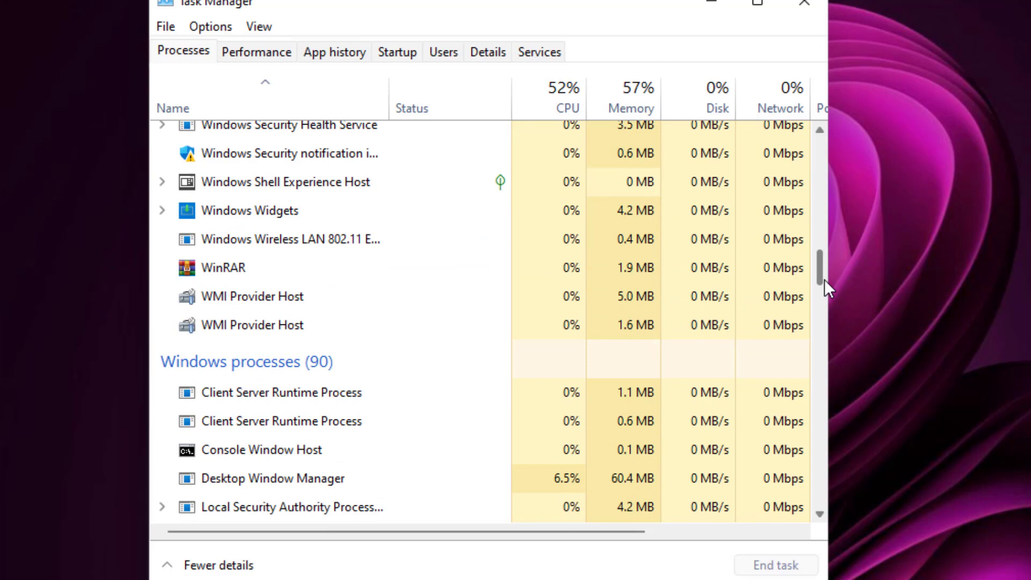
pyautogui.scroll(-3)
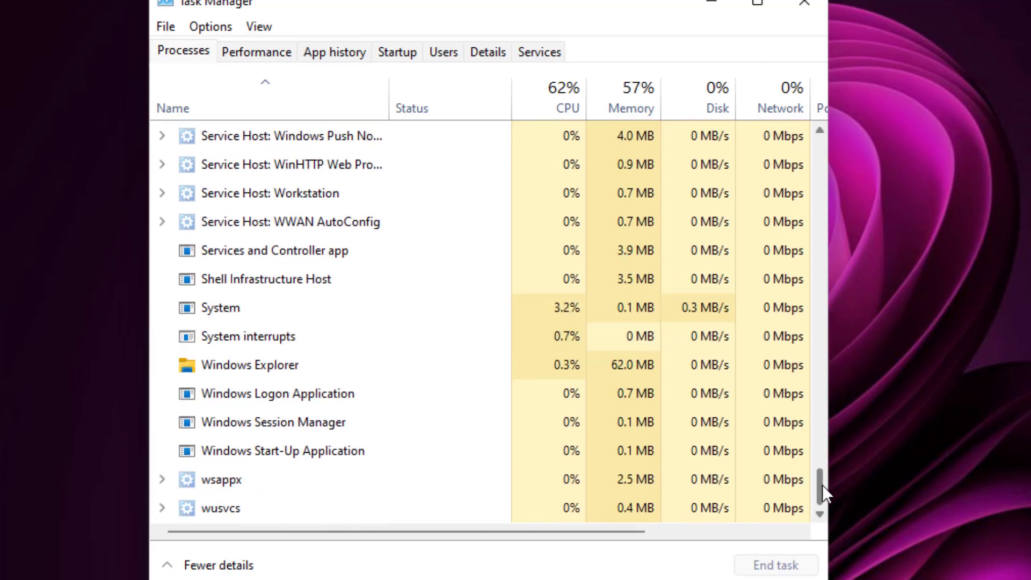
pyautogui.click(250, 365)
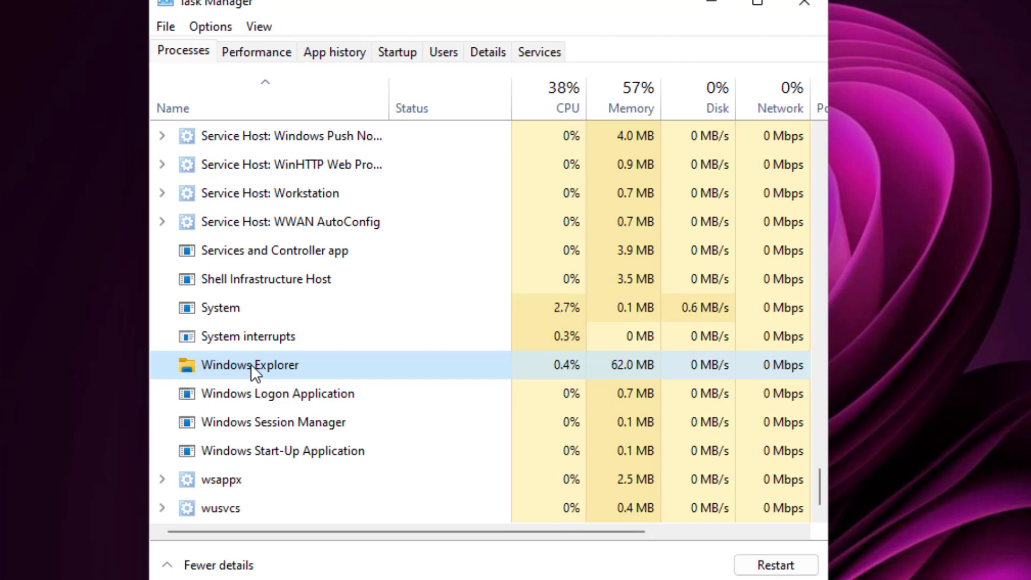
pyautogui.rightClick(251, 365)
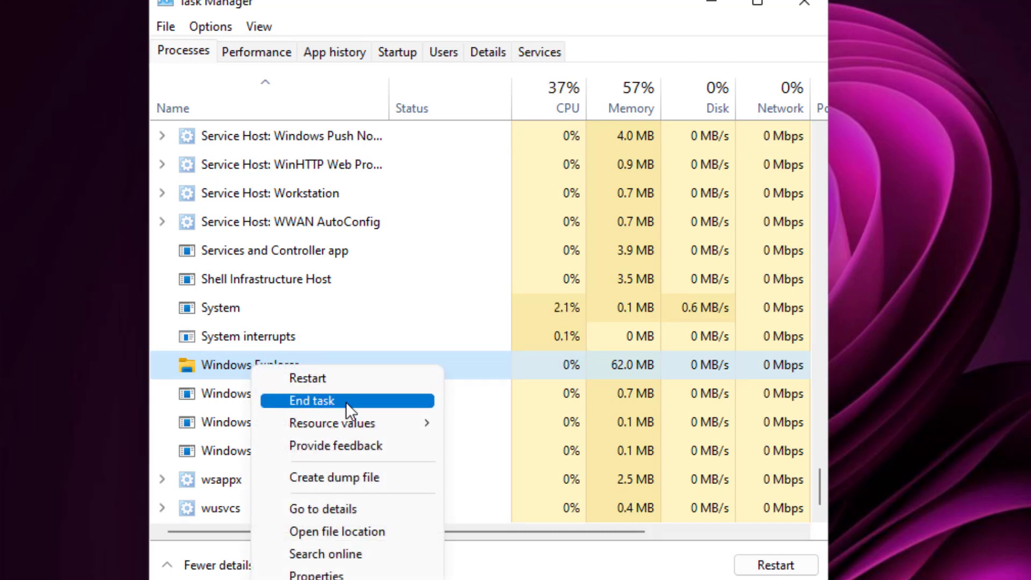
pyautogui.click(312, 400)
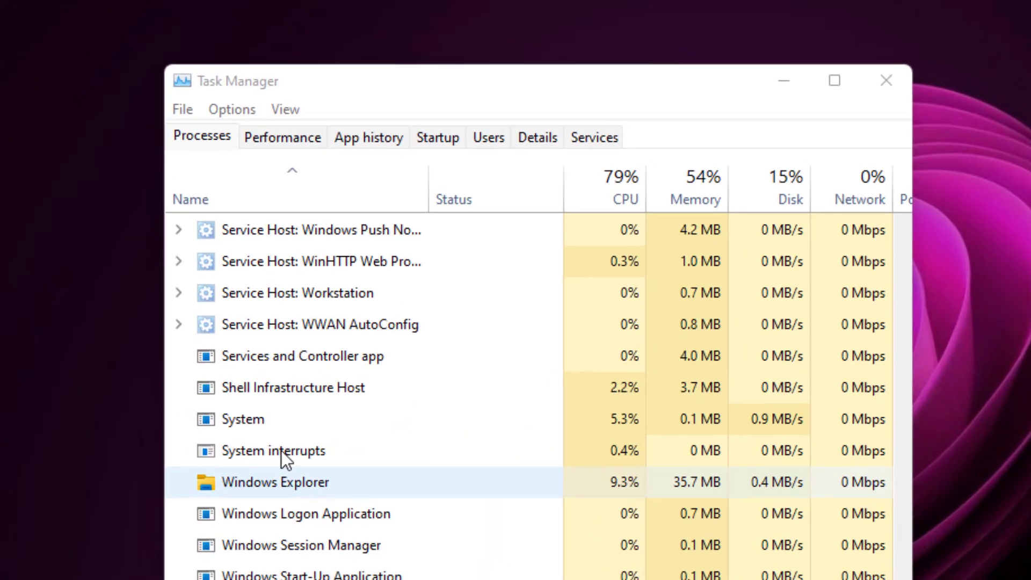
pyautogui.click(183, 109)
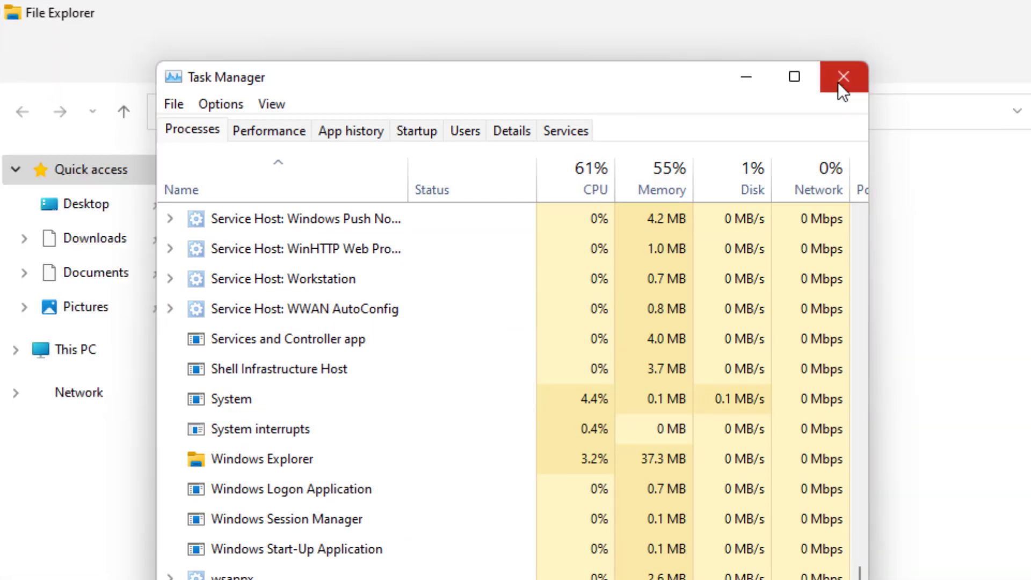
pyautogui.click(845, 76)
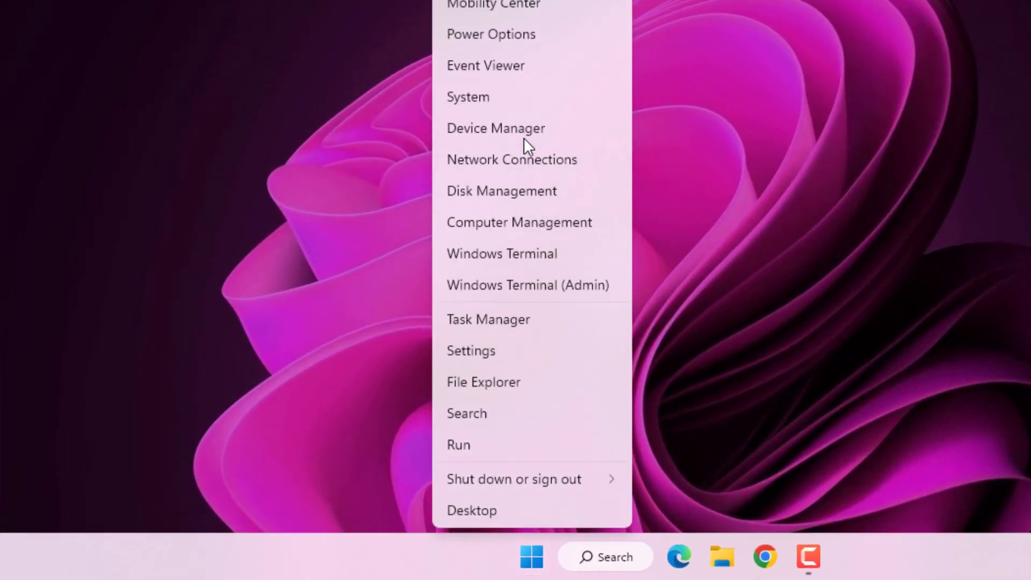
# Search automatically for a Generic USB Hub driver under Universal Serial Bus controllers; best driver already installed
pyautogui.click(496, 128)
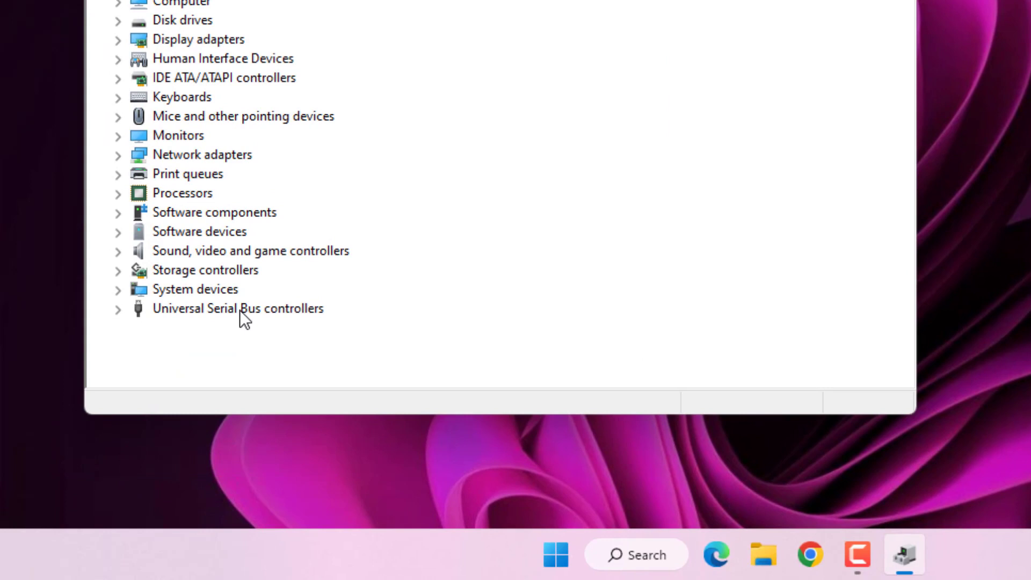
pyautogui.click(237, 308)
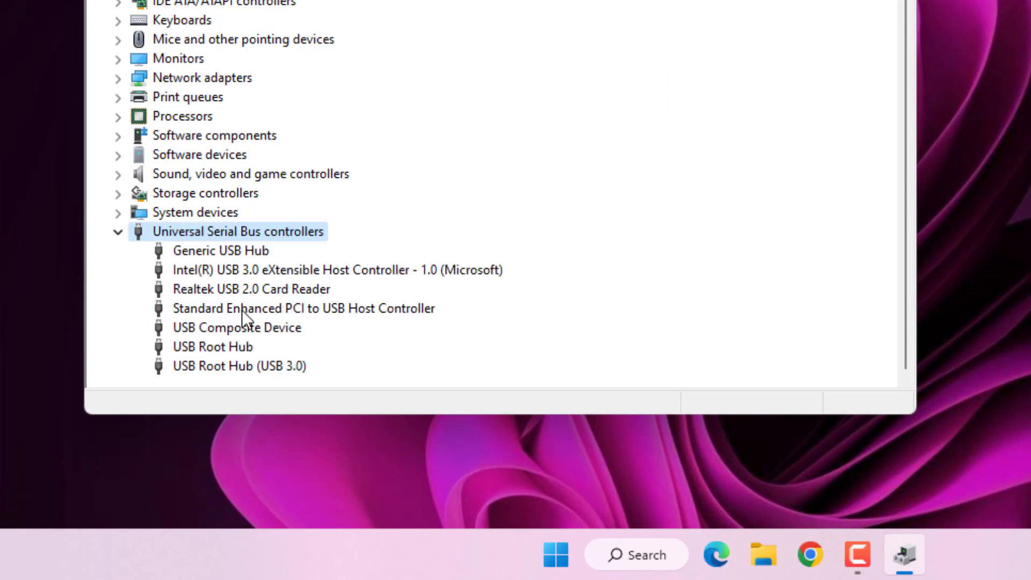
pyautogui.moveTo(252, 278)
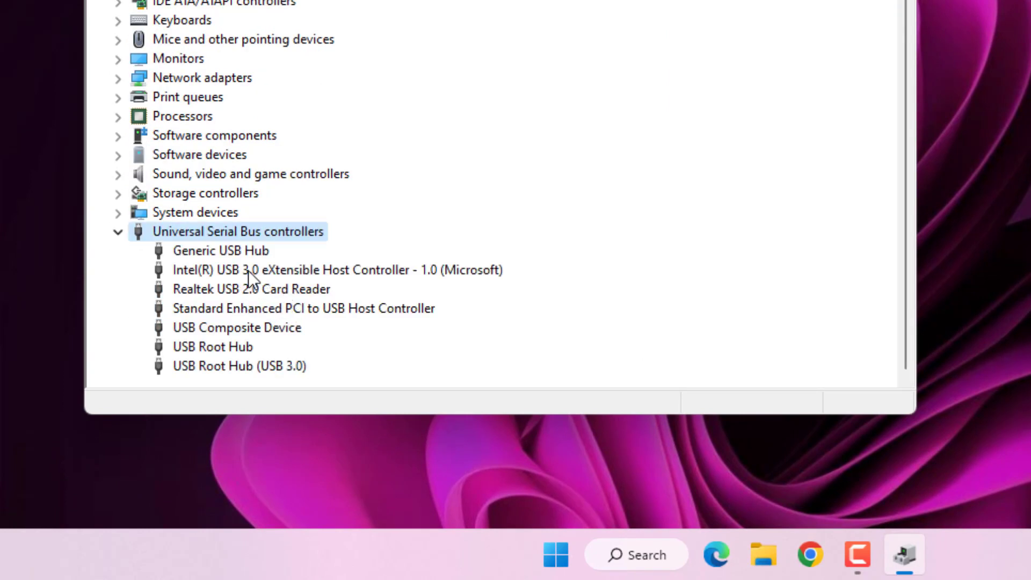
pyautogui.rightClick(220, 250)
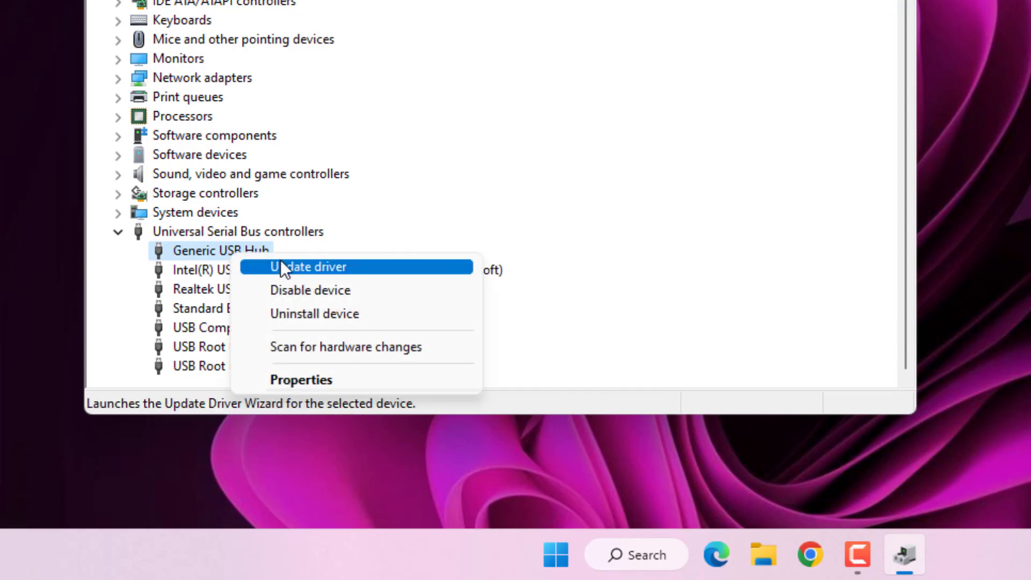
pyautogui.click(309, 267)
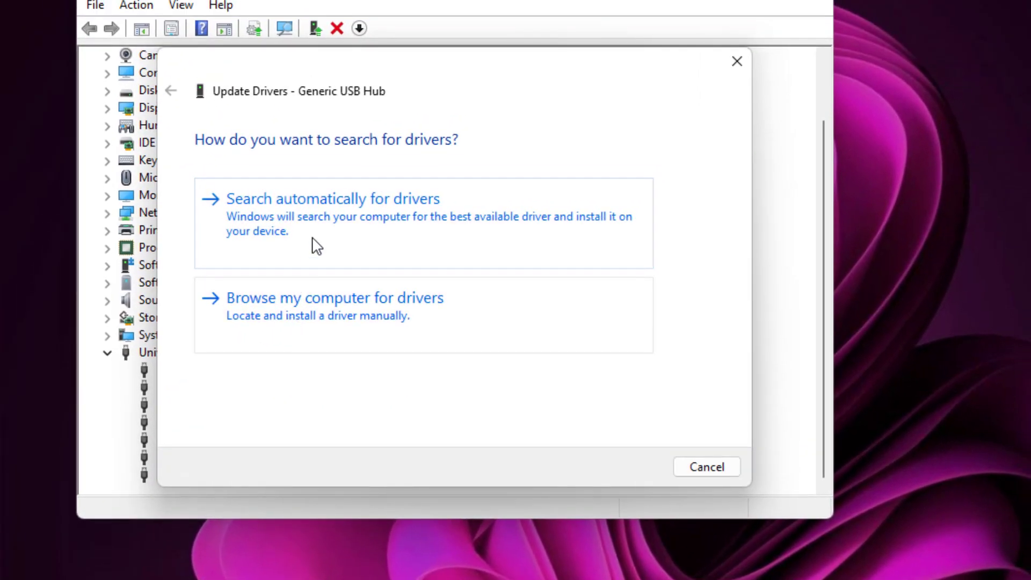
pyautogui.click(332, 199)
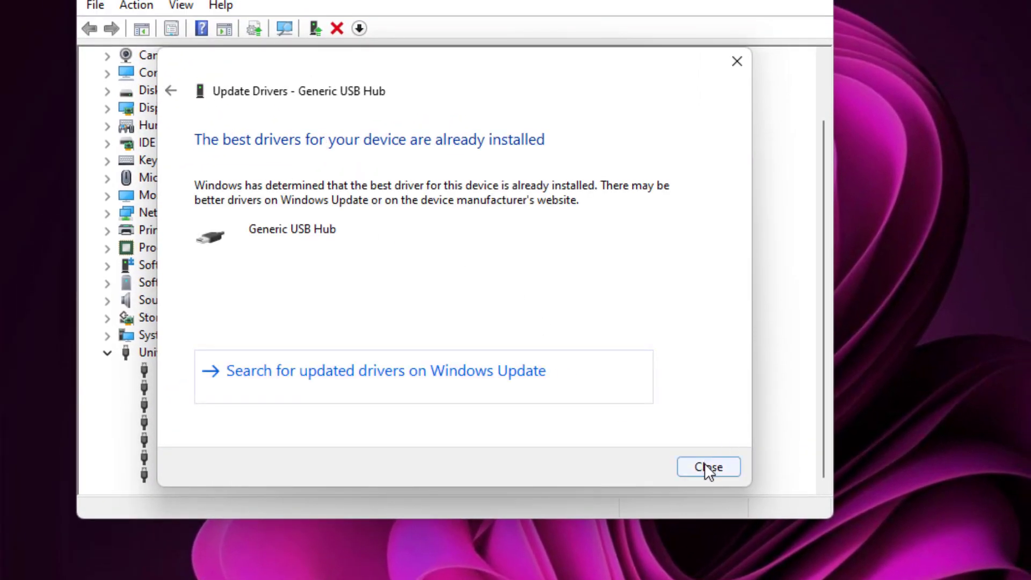
pyautogui.click(708, 467)
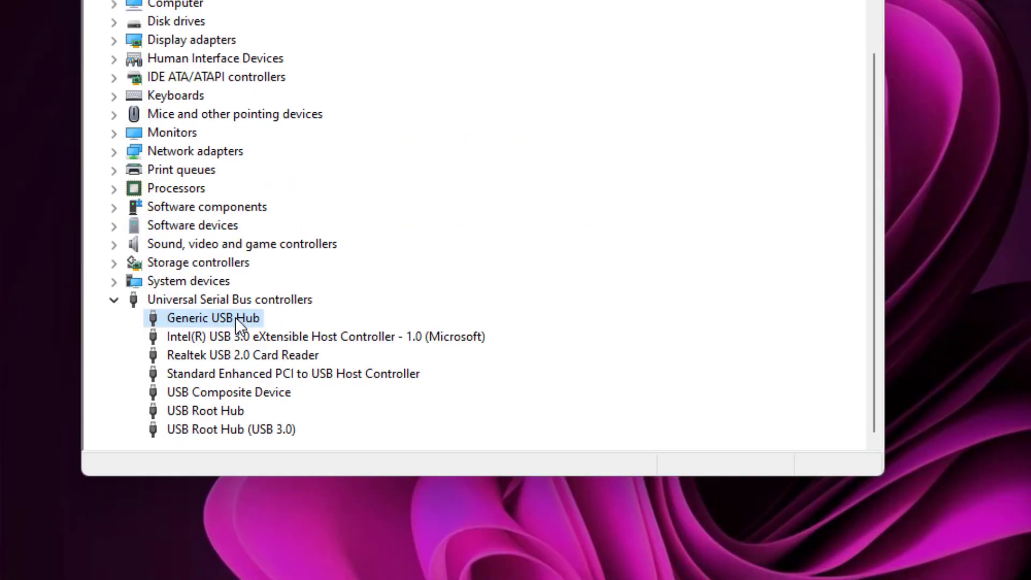
pyautogui.rightClick(213, 318)
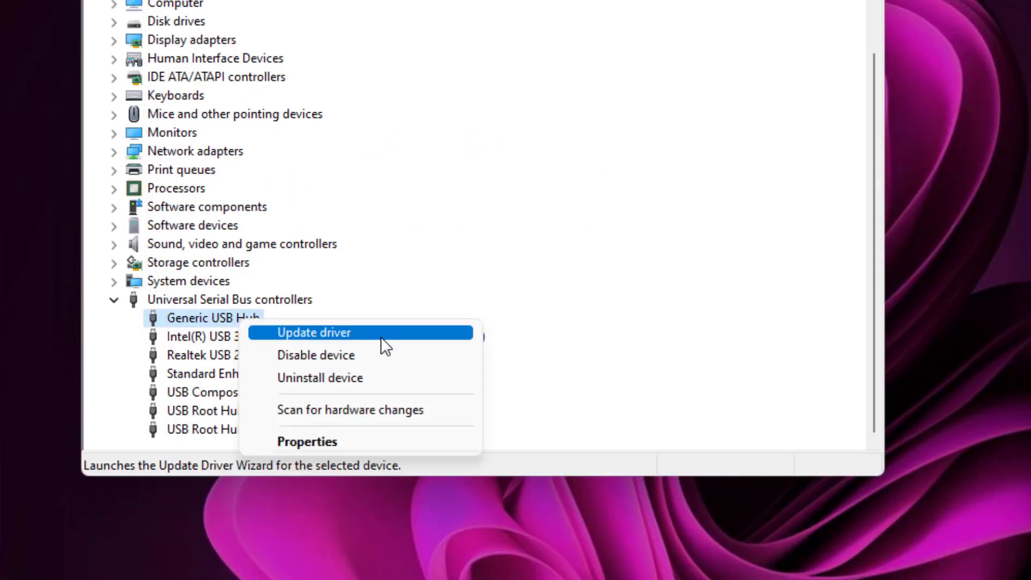
# Reinstall Generic USB Hub from the compatible drivers on this computer, then close Device Manager
pyautogui.click(314, 332)
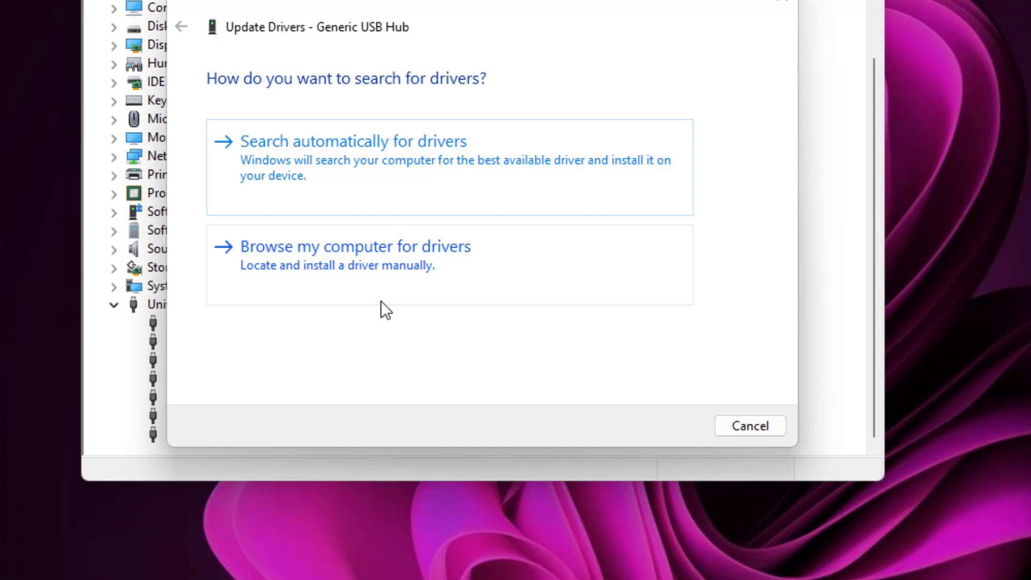
pyautogui.click(355, 246)
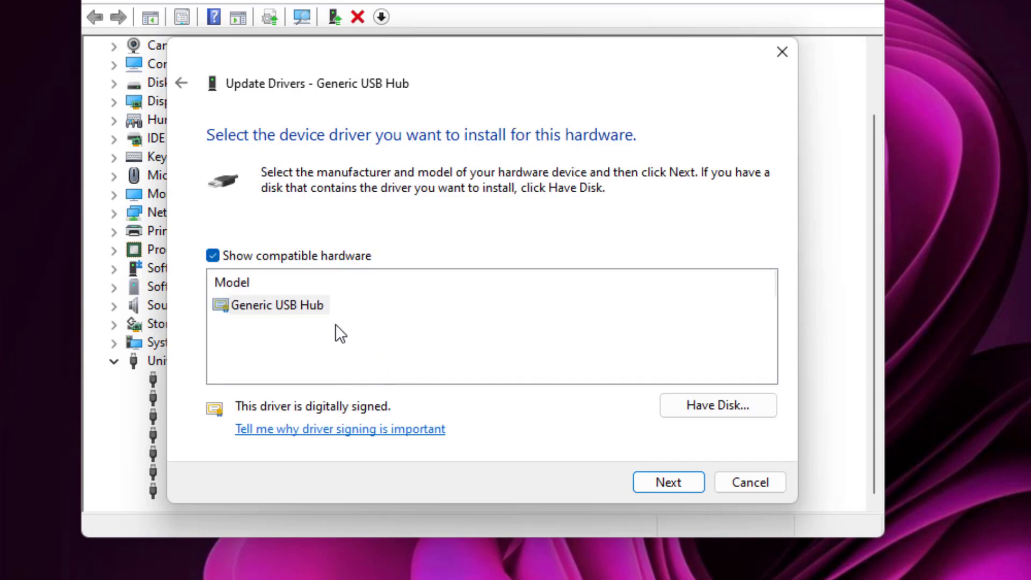
pyautogui.click(277, 304)
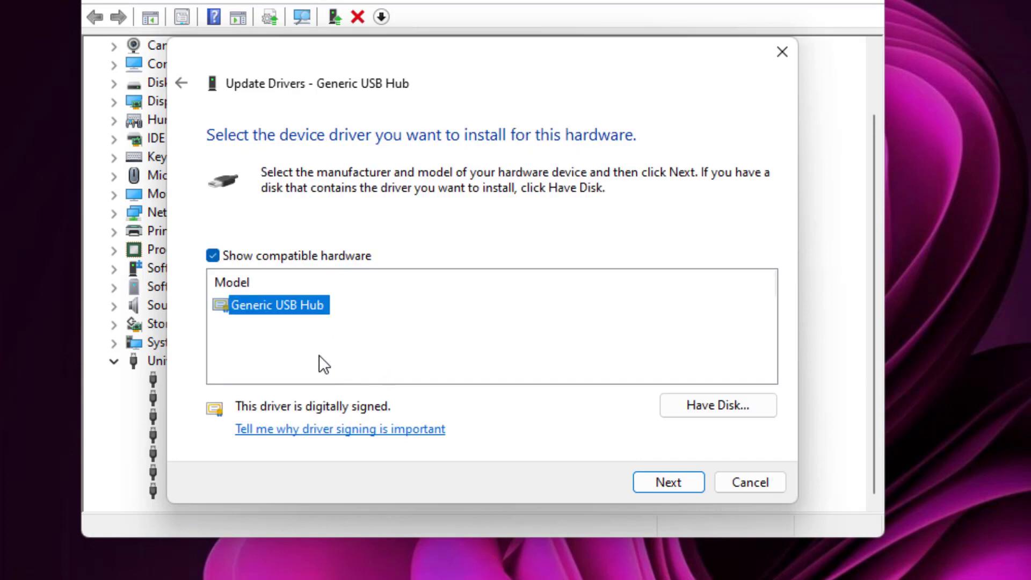
pyautogui.click(667, 483)
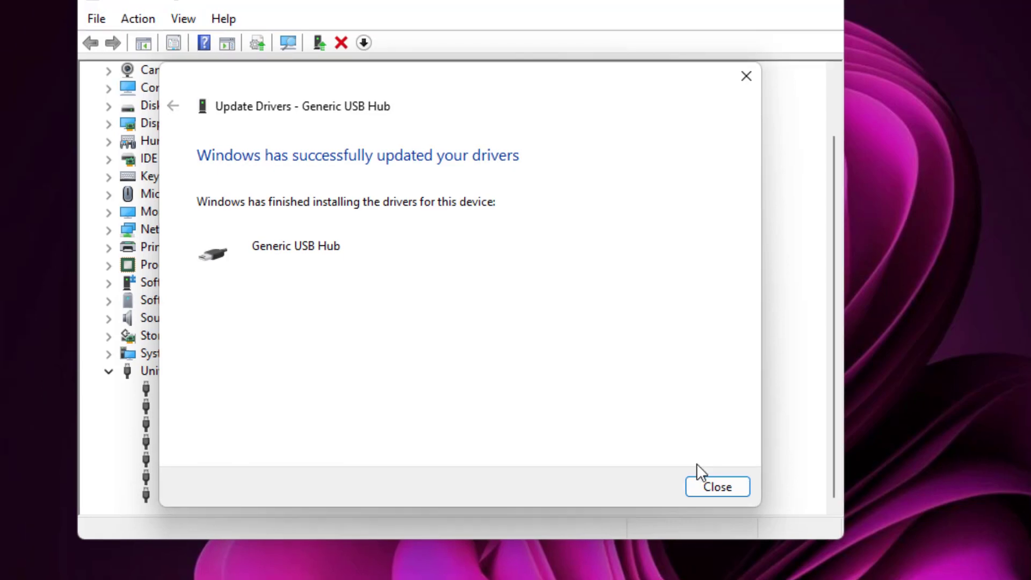
pyautogui.click(717, 486)
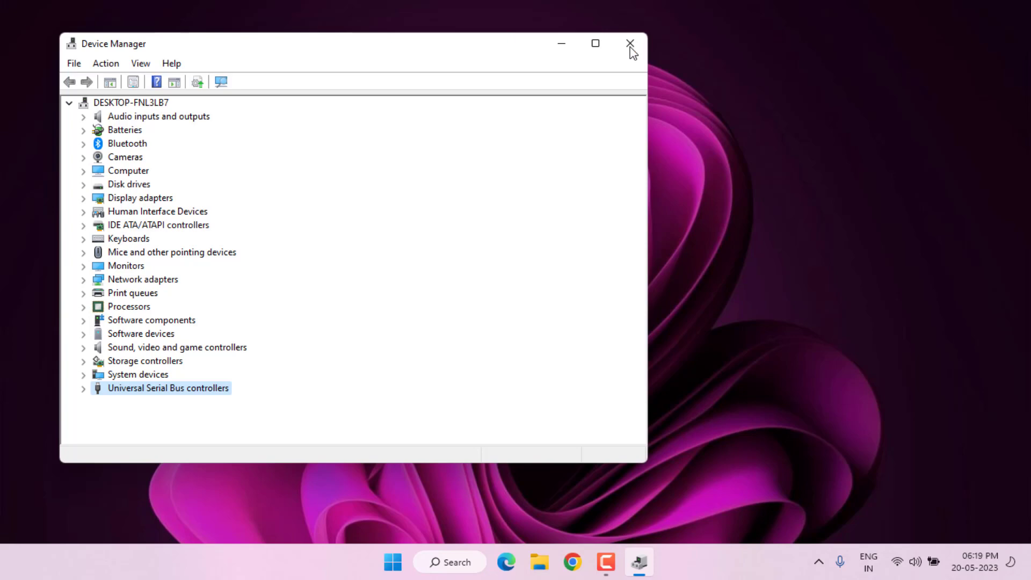
pyautogui.click(629, 43)
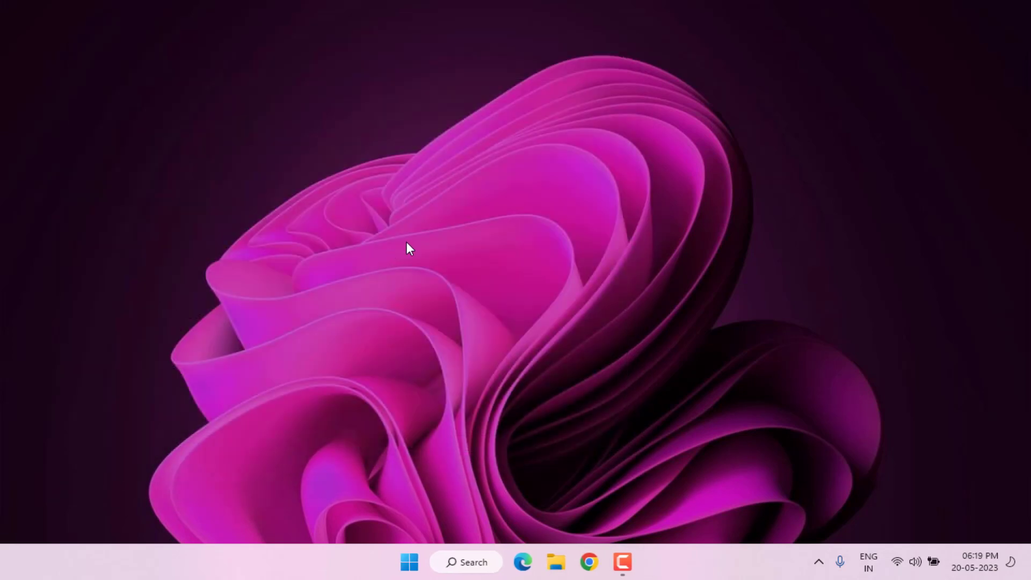
# Search 'control' from the taskbar to reach Control Panel's Devices and Printers
pyautogui.write('control')
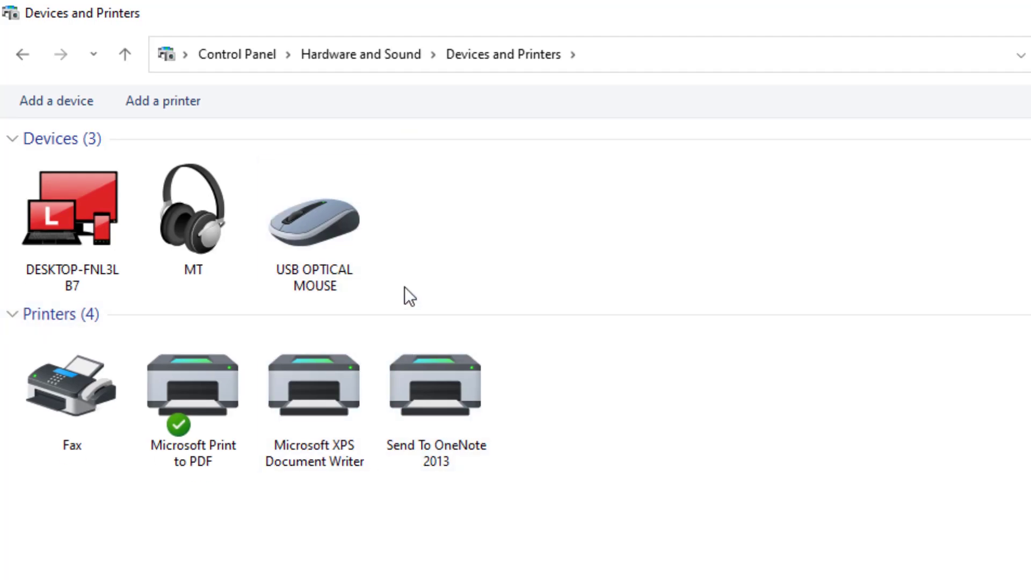
# Remove the USB OPTICAL MOUSE from Devices and Printers and confirm with Yes
pyautogui.click(314, 220)
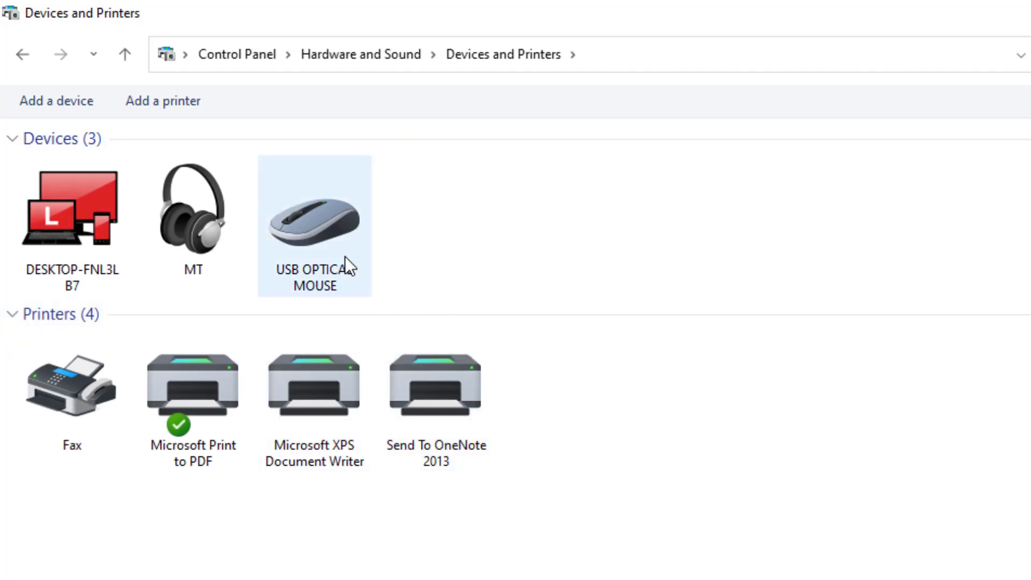
pyautogui.rightClick(314, 224)
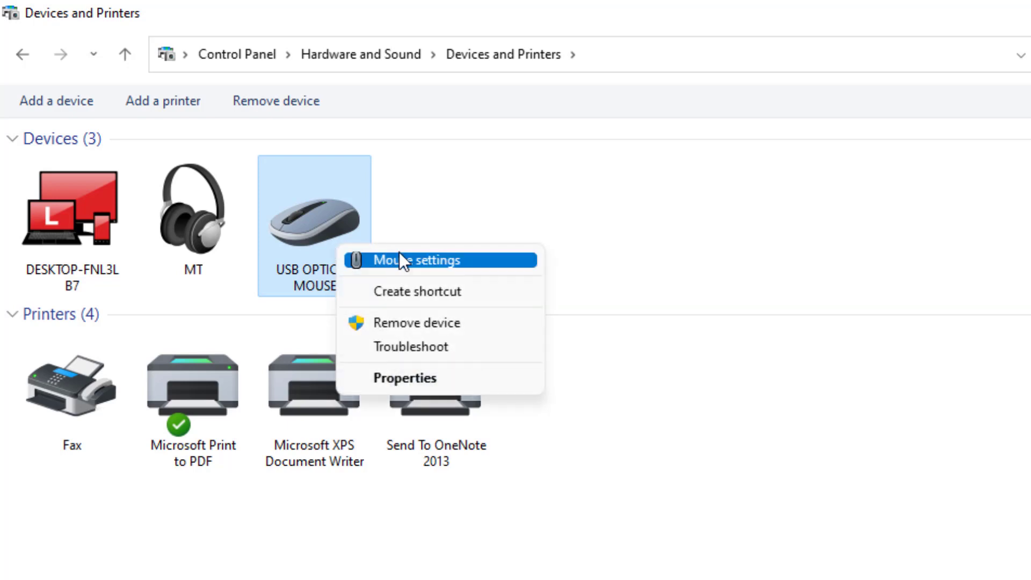
pyautogui.moveTo(417, 324)
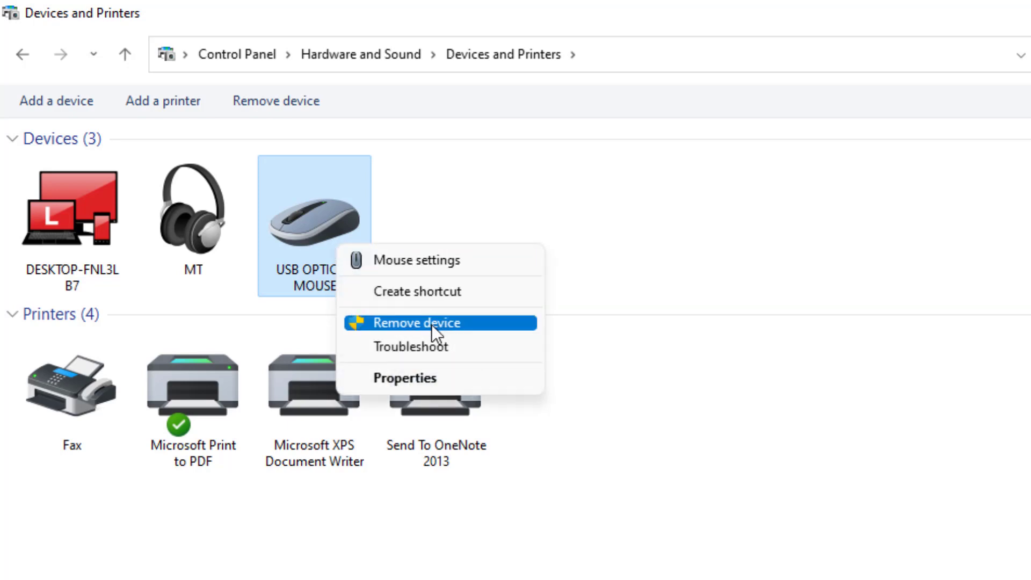
pyautogui.click(415, 324)
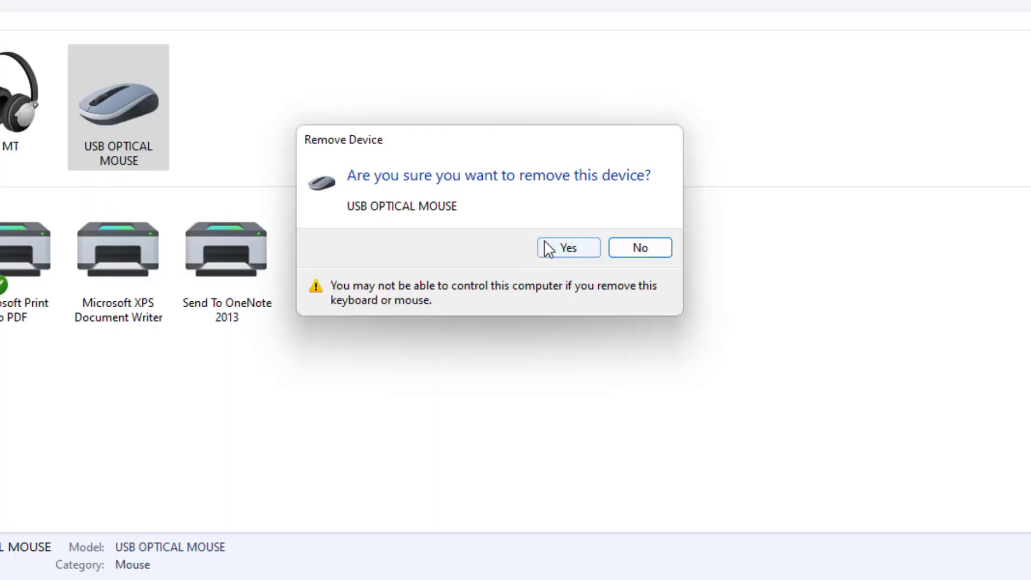
pyautogui.click(567, 248)
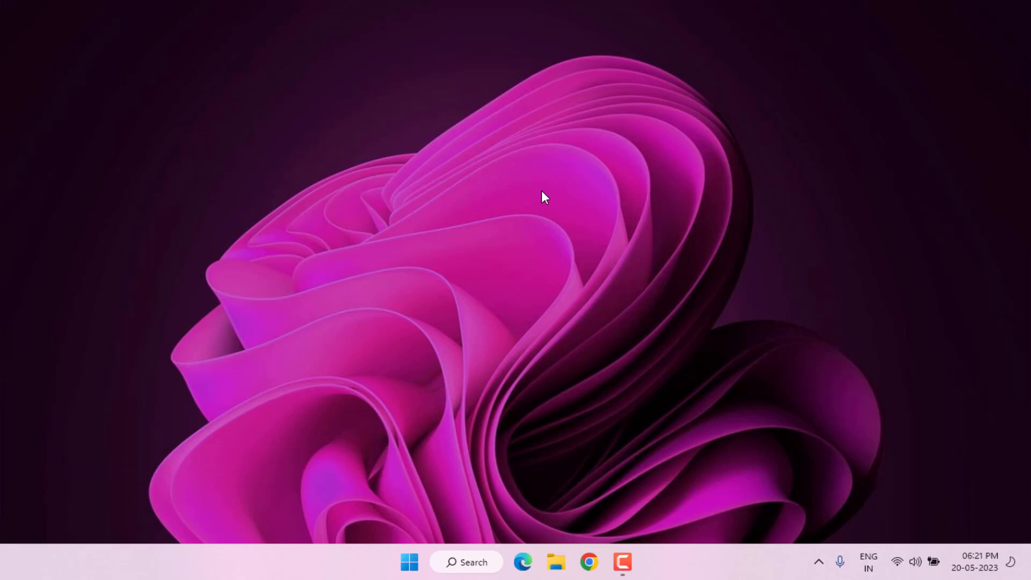
pyautogui.moveTo(550, 196)
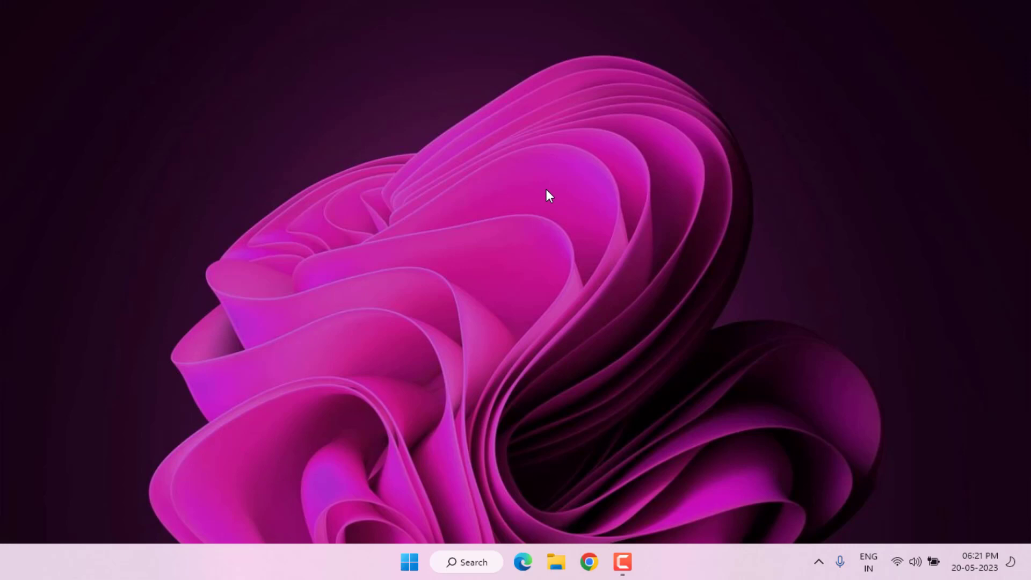